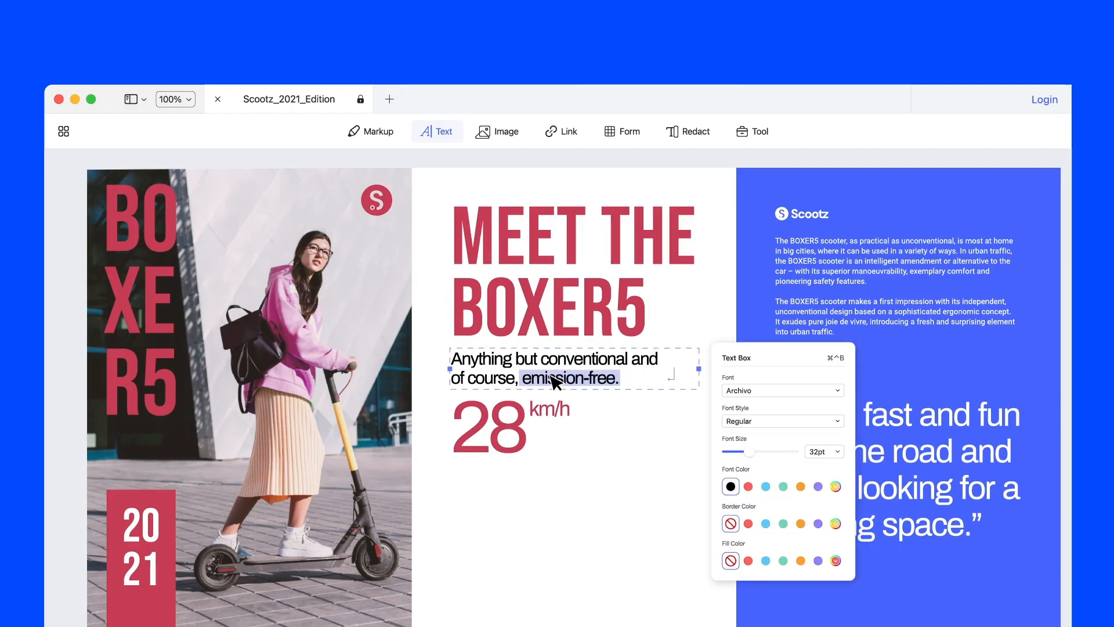
Step: Insert the close-up scooter photo below the 28 km/h figure using the Image tool
left_click(497, 131)
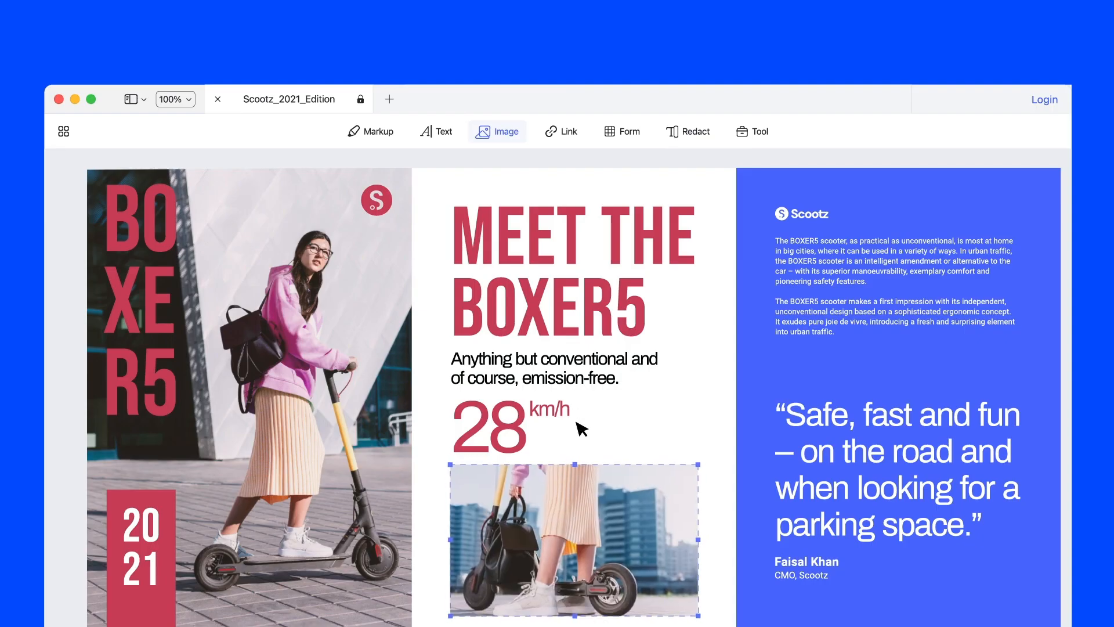
left_click(664, 130)
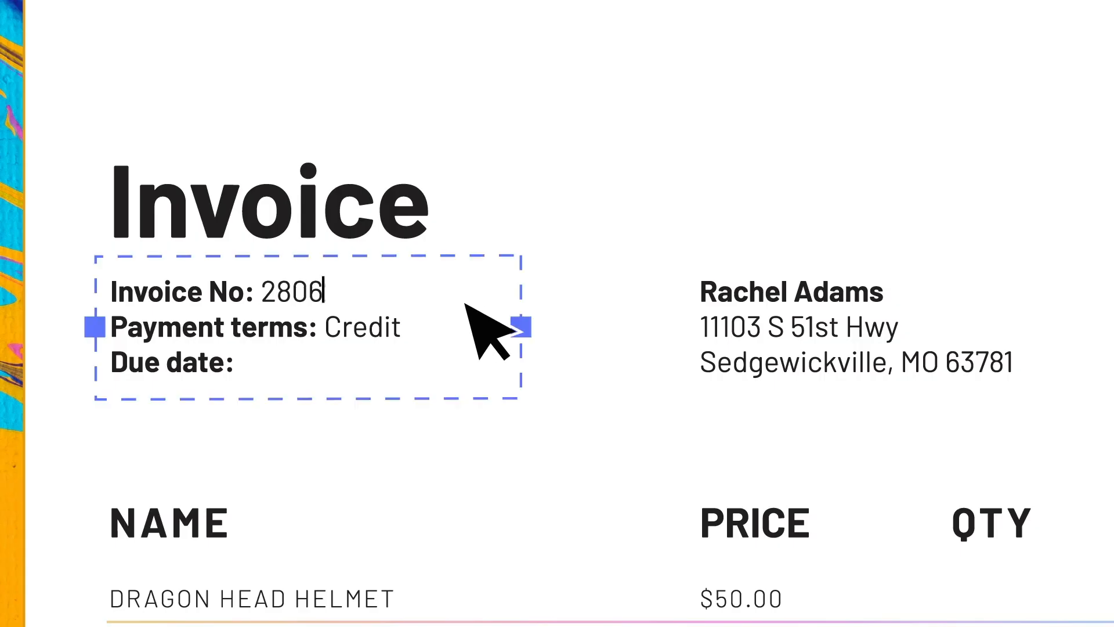
Step: Enter a quantity of 7 in the helmet item table of the invoice
scroll("down", 3)
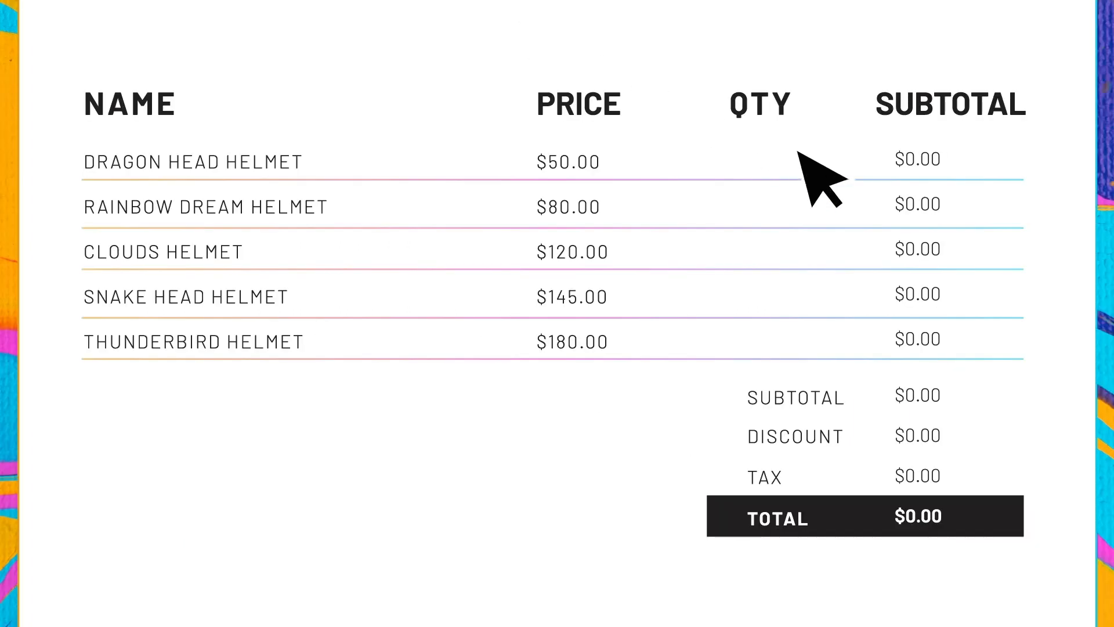
type("7")
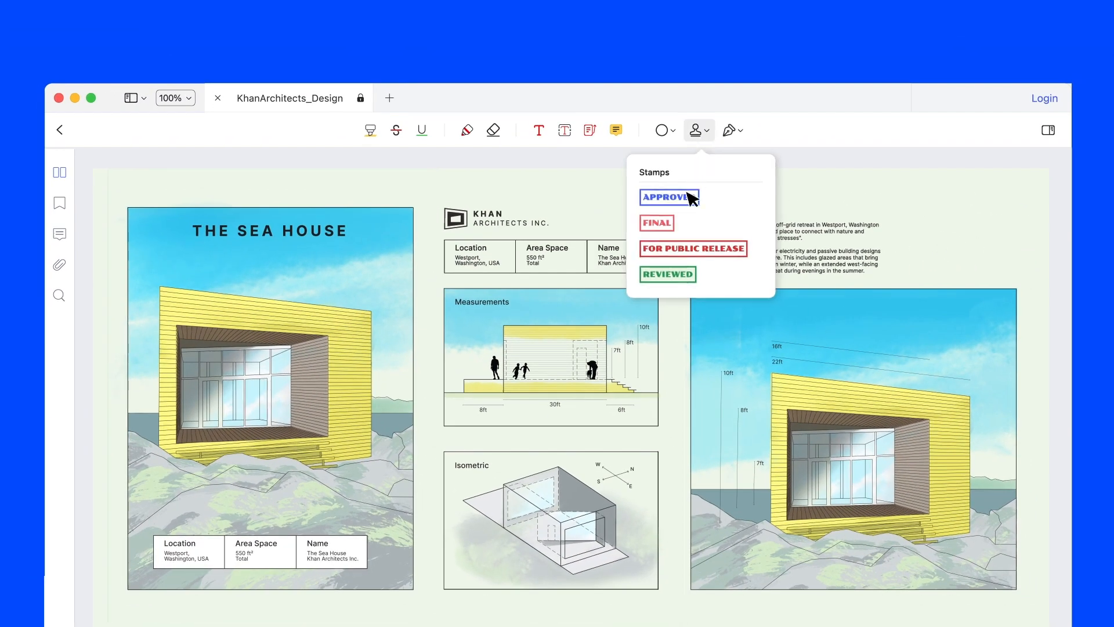
Step: Pick the APPROVED stamp to mark the Sea House design sheet
left_click(667, 274)
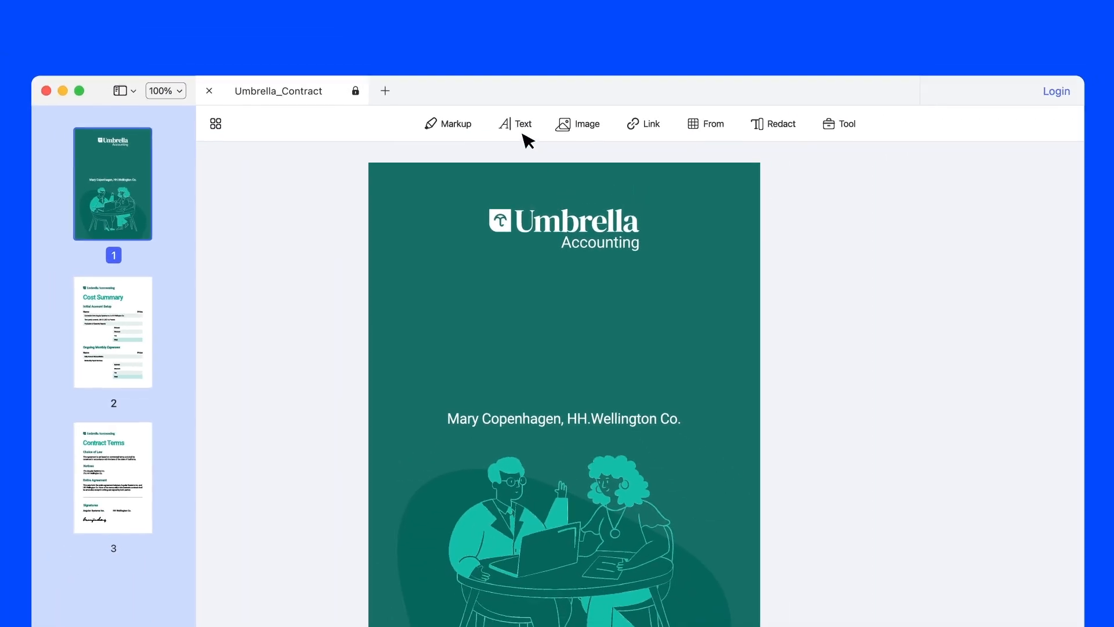
Step: Add the Budget Proposal title on the contract cover with the Text tool
left_click(113, 332)
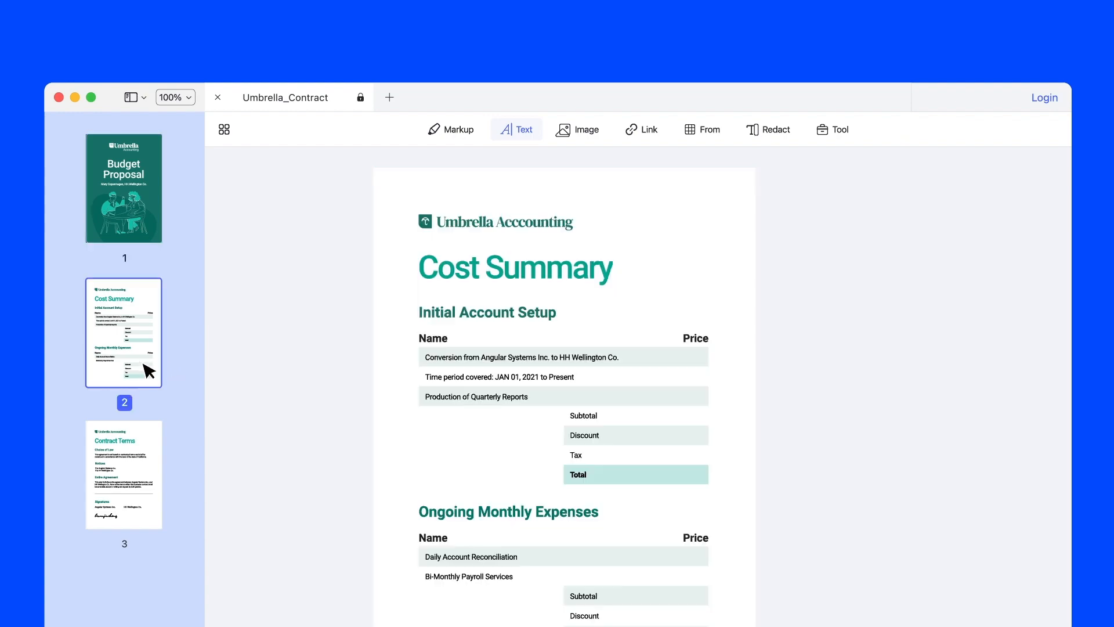